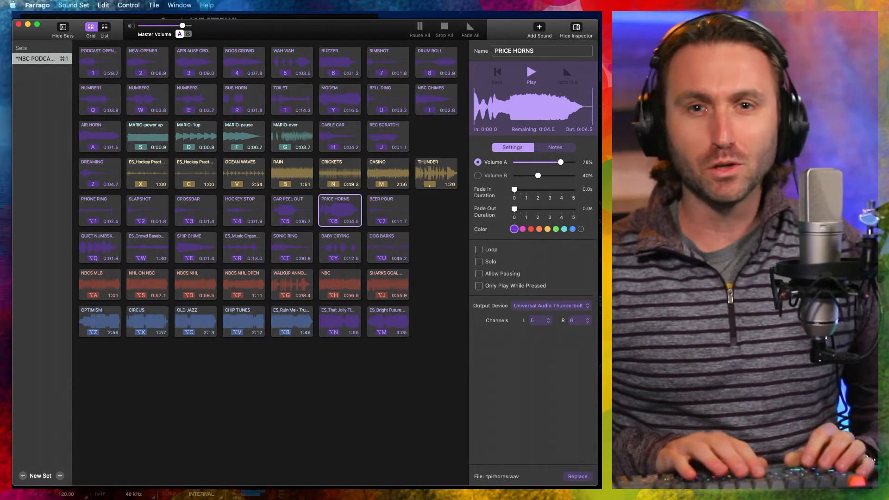
# Bind the WAH WAH Stream Deck button to keyboard shortcut 5 via its Hotkey field
pyautogui.click(292, 100)
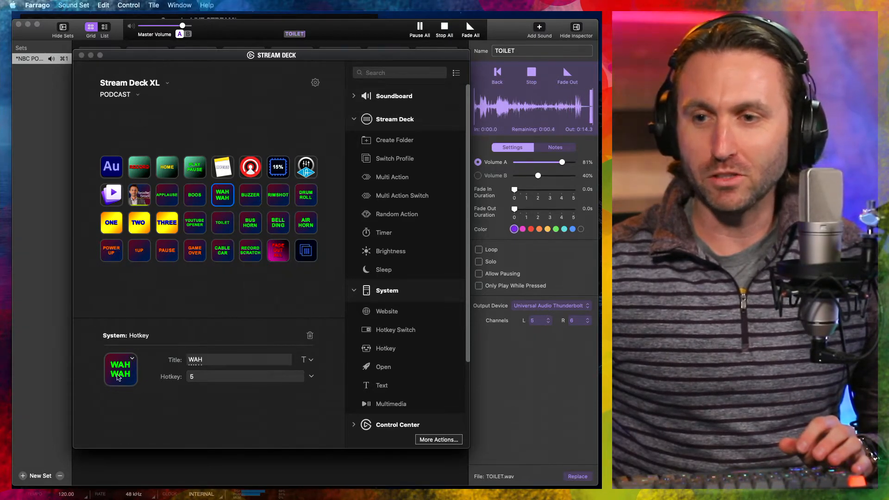
pyautogui.click(244, 376)
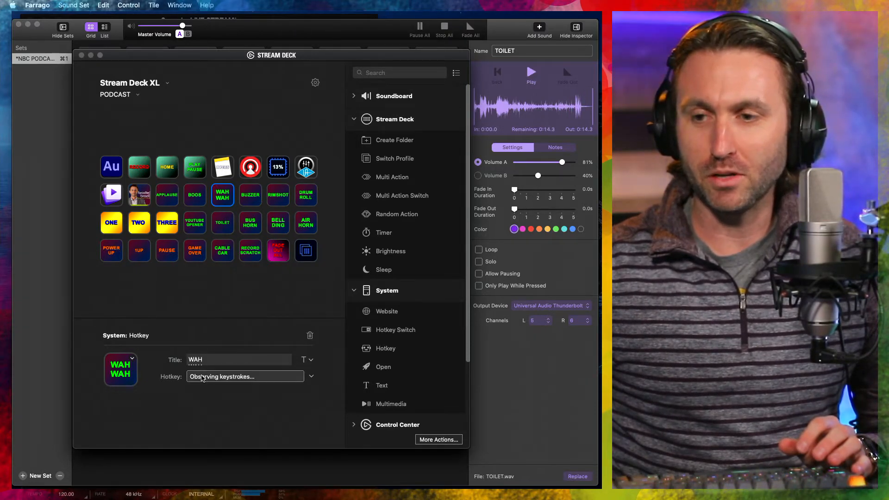
pyautogui.press('5')
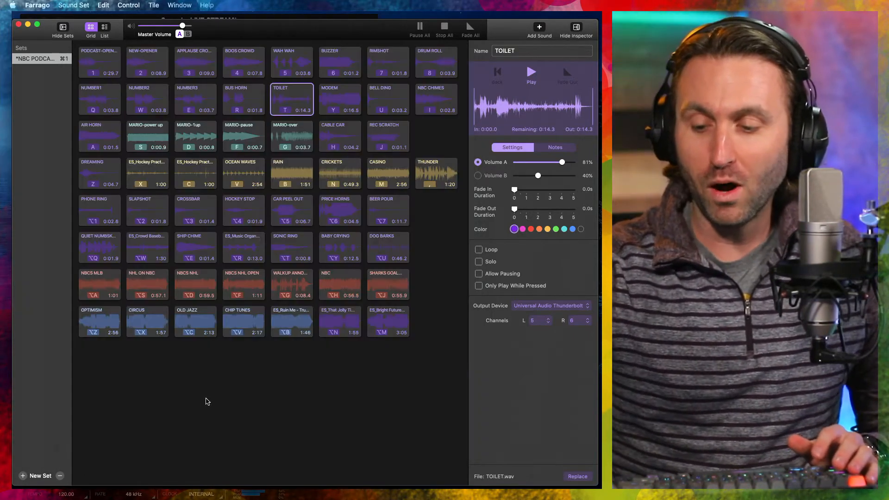
pyautogui.click(291, 63)
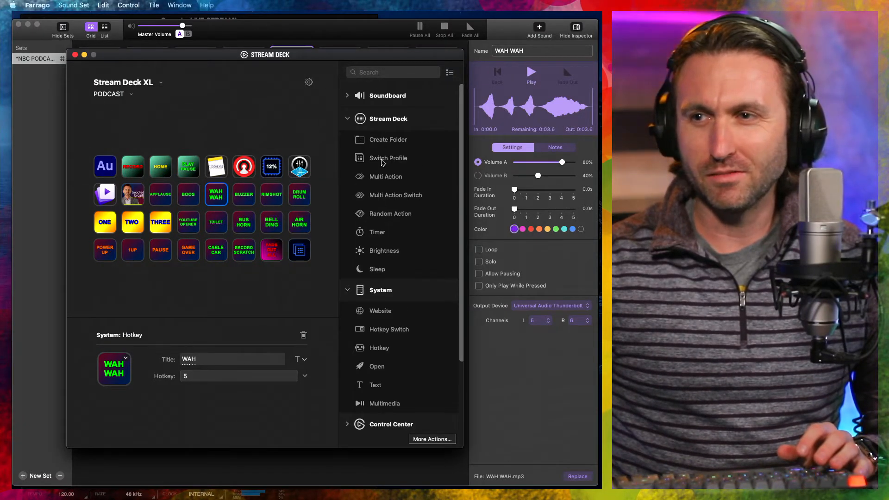
# Close the Stream Deck editor after reviewing WAH WAH's System: Hotkey action
pyautogui.click(388, 96)
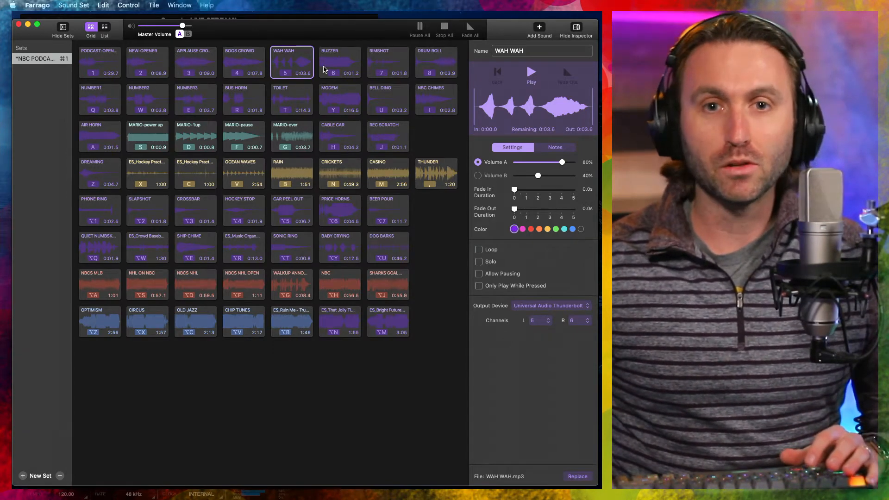
pyautogui.moveTo(339, 61)
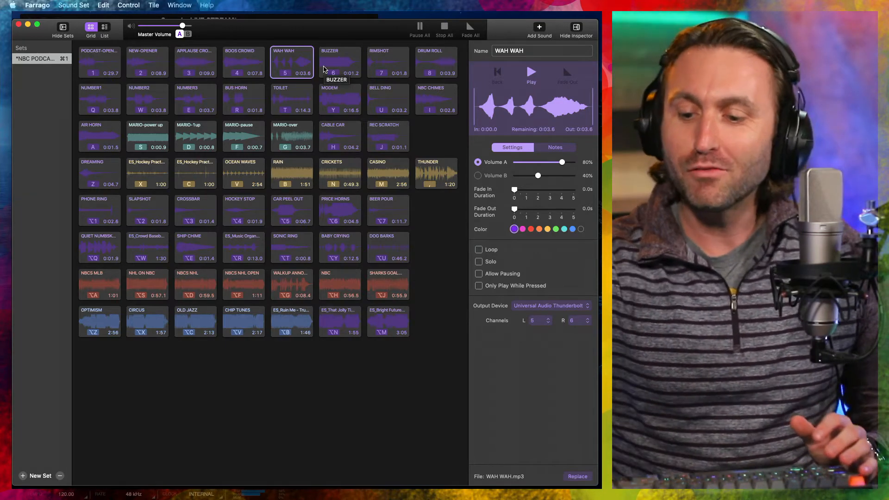
# Play the APPLAUSE CROWD effect, then the BOOS CROWD effect on hotkey 4
pyautogui.click(195, 62)
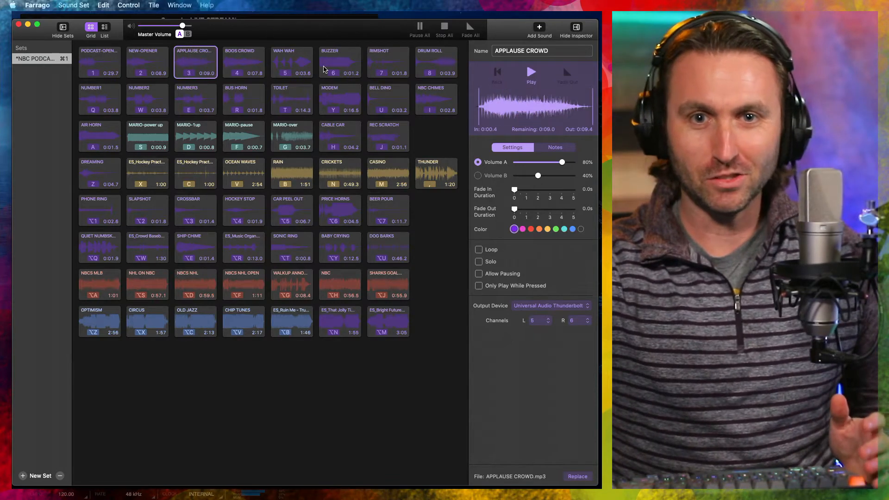
pyautogui.click(243, 61)
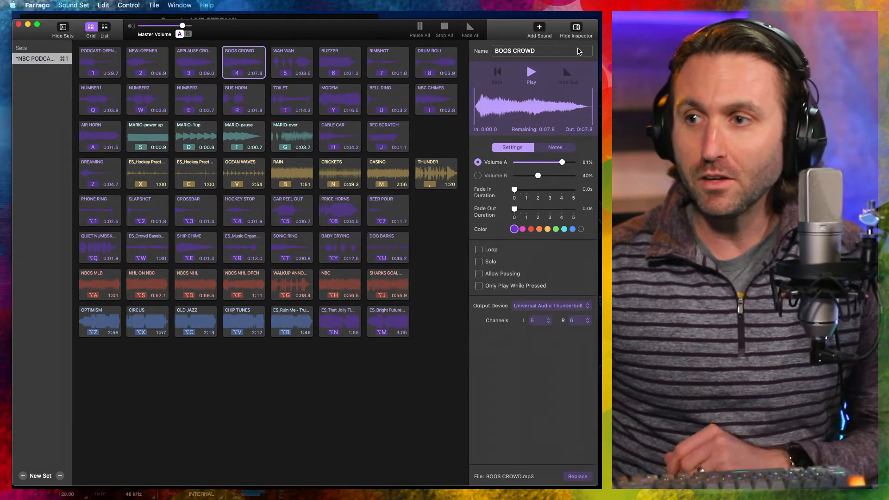
pyautogui.moveTo(530, 293)
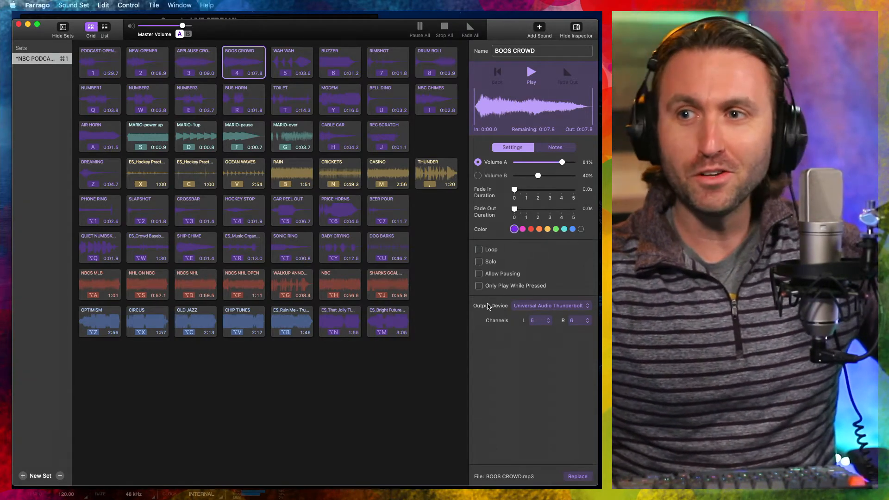
# Play the WAH WAH, BUZZER, RIMSHOT and DRUM ROLL effects, repeating RIMSHOT once
pyautogui.click(290, 61)
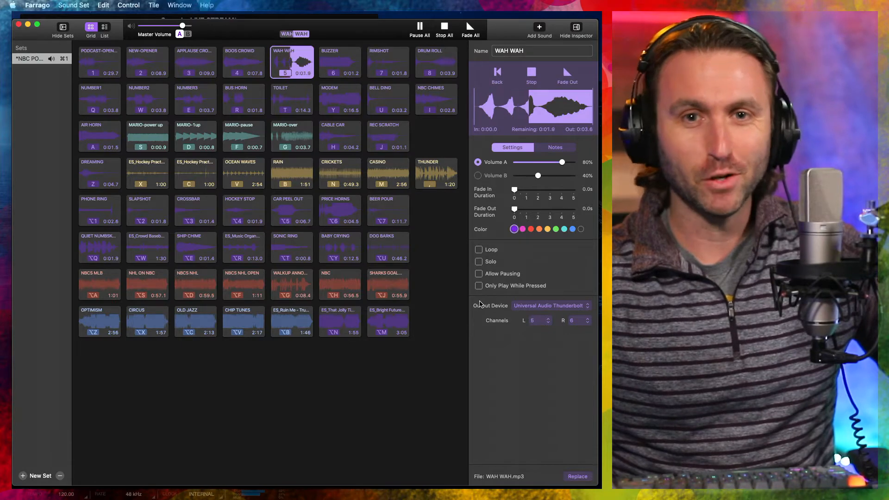
pyautogui.click(339, 61)
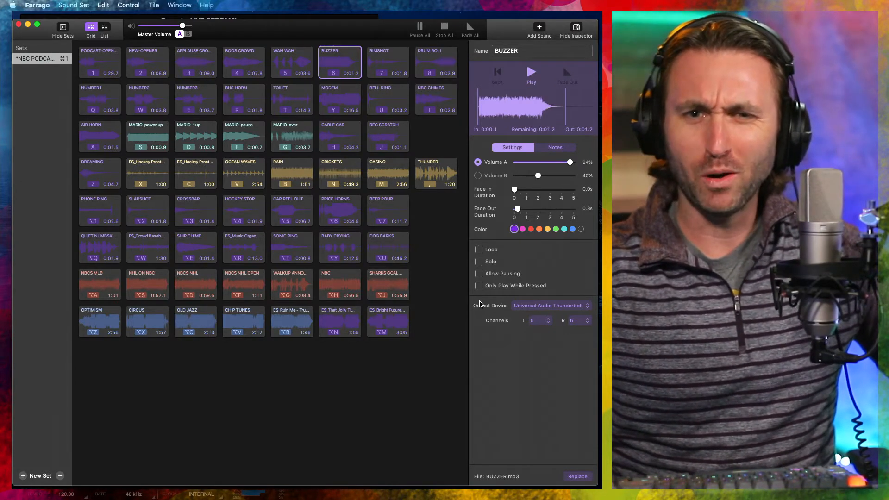
pyautogui.click(388, 63)
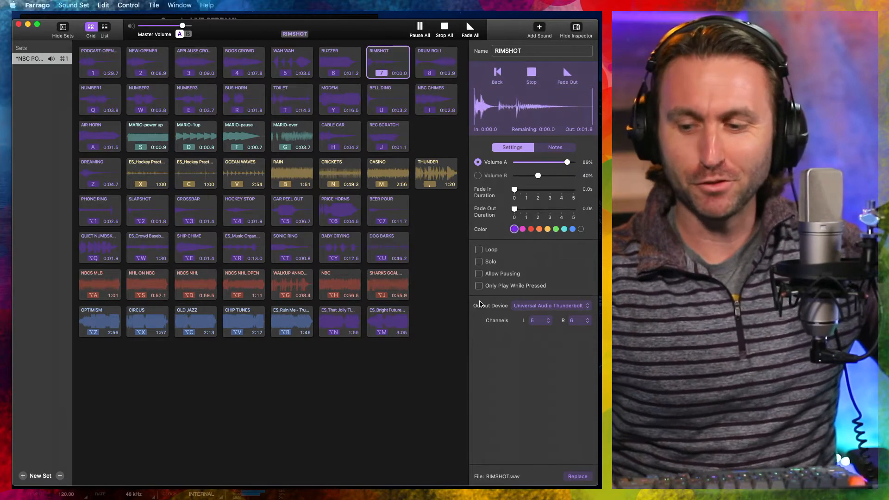
pyautogui.click(437, 61)
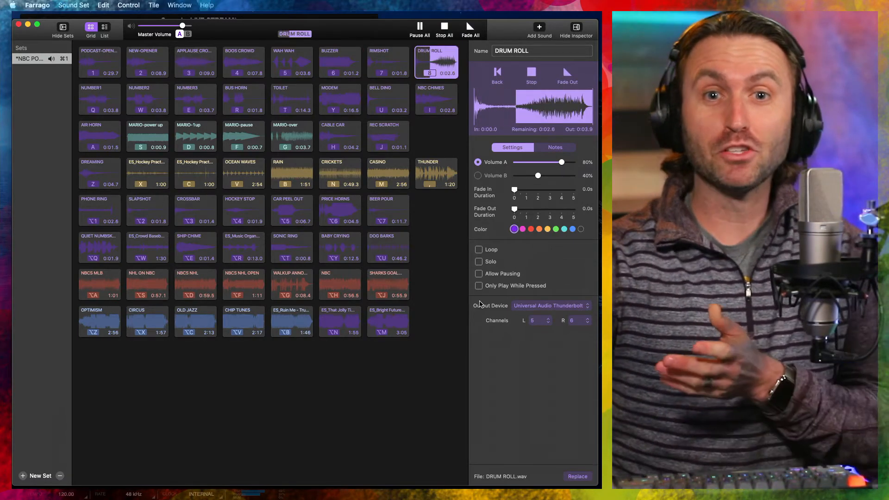
pyautogui.click(388, 61)
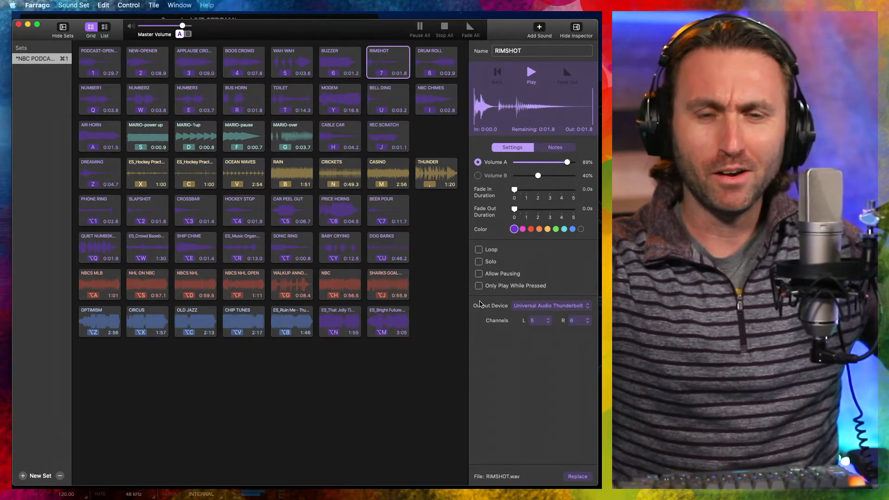
# Play NUMBER1–3, TOILET, BUS HORN and BELL DING, ending on the hold-to-play AIR HORN clip
pyautogui.click(99, 99)
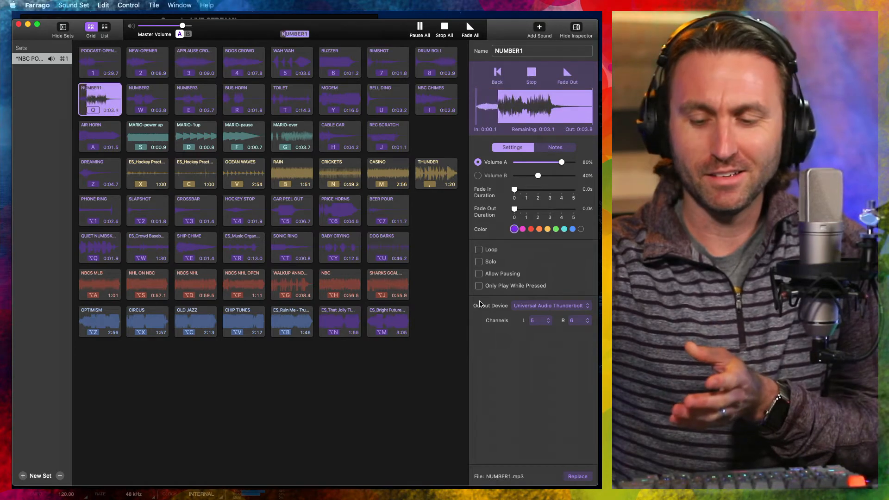
pyautogui.click(147, 99)
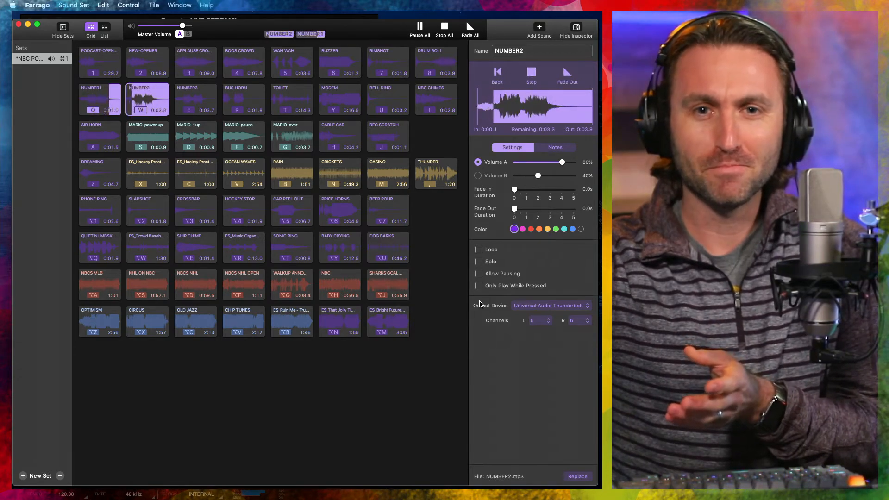
pyautogui.click(194, 99)
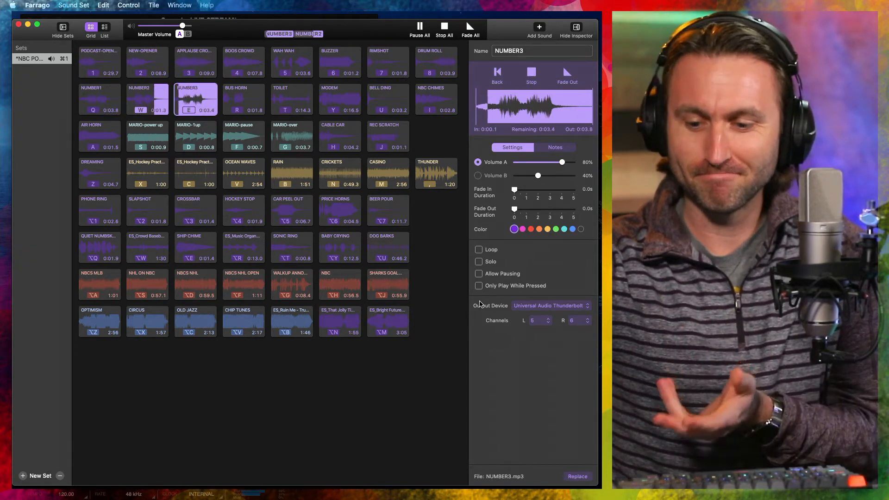
pyautogui.click(195, 100)
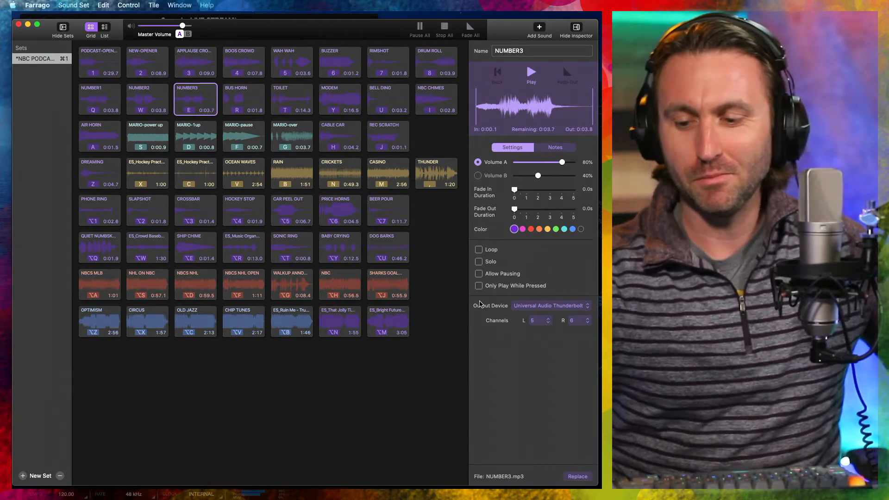
pyautogui.click(291, 99)
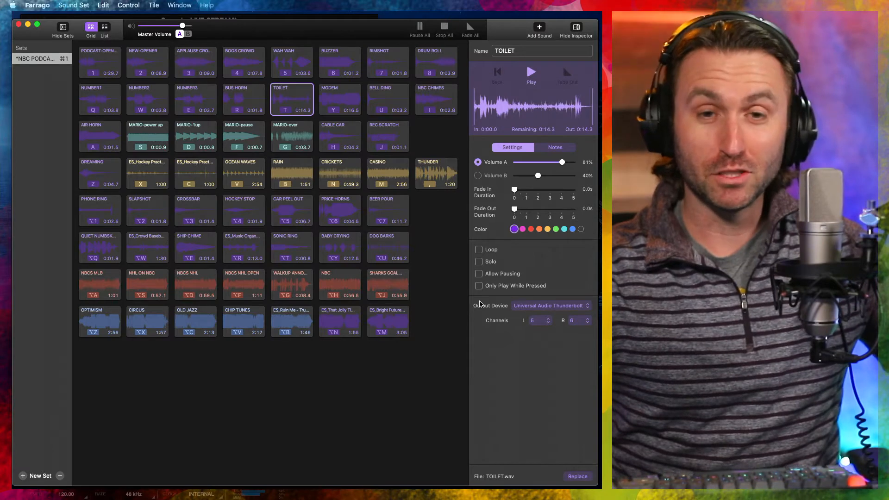
pyautogui.click(244, 99)
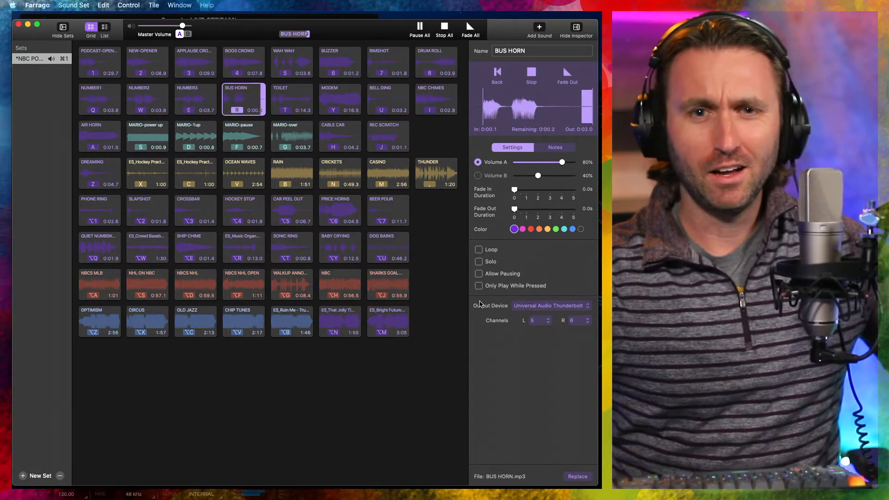
pyautogui.click(388, 99)
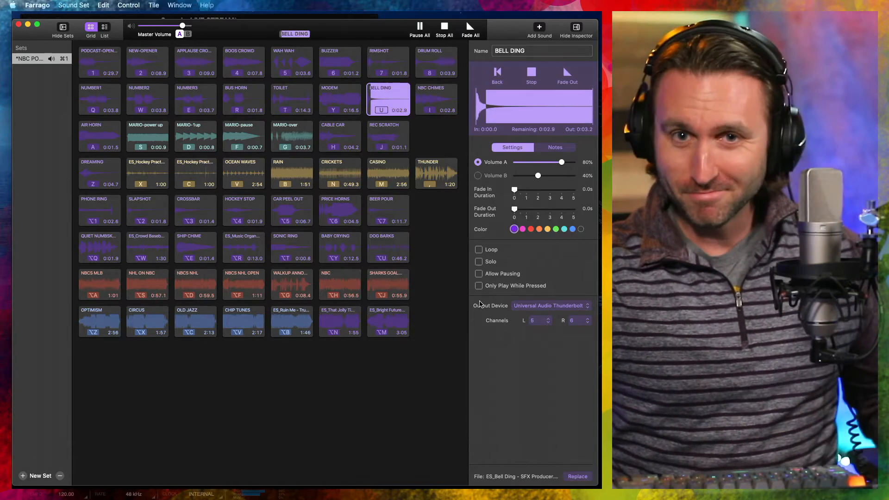
pyautogui.click(388, 99)
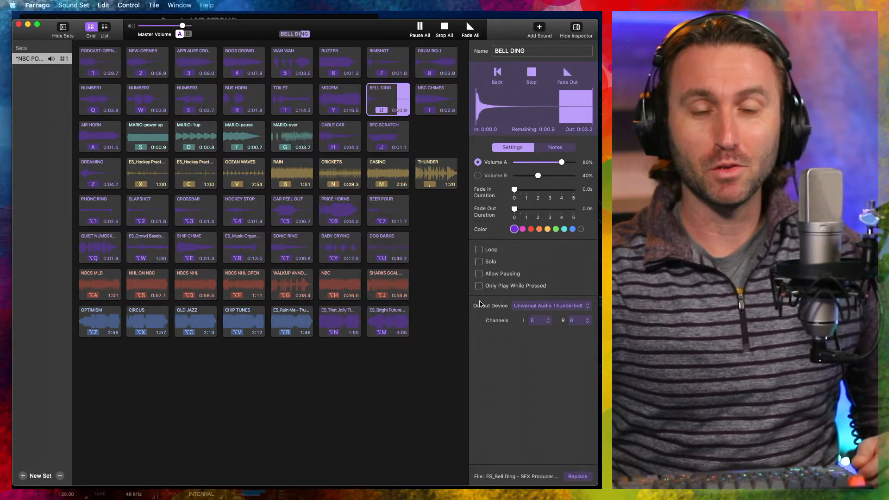
pyautogui.click(99, 136)
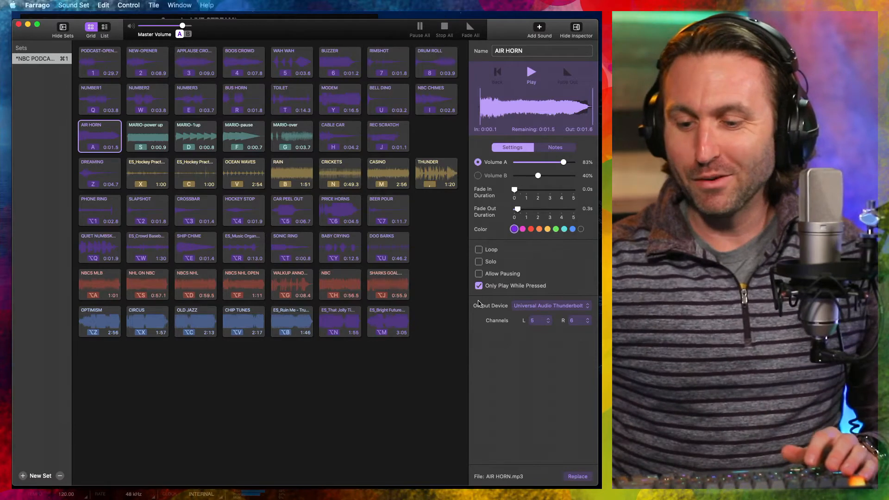
pyautogui.click(147, 136)
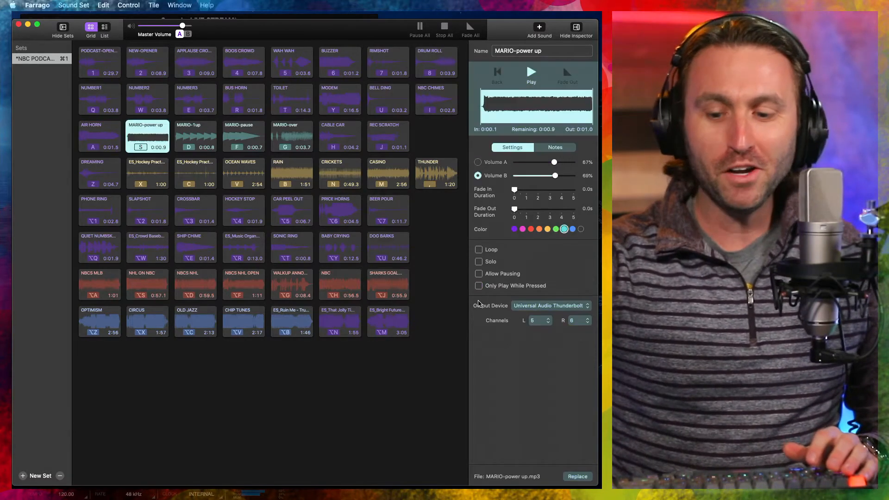
pyautogui.click(195, 136)
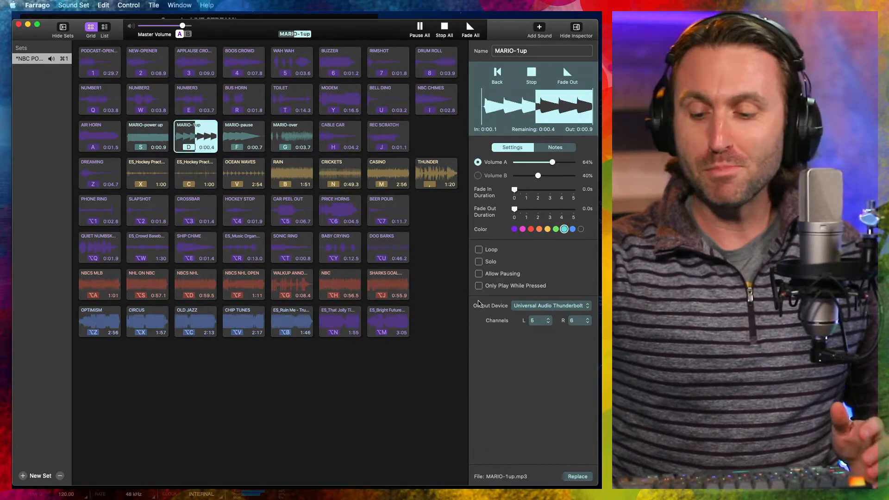
pyautogui.click(242, 136)
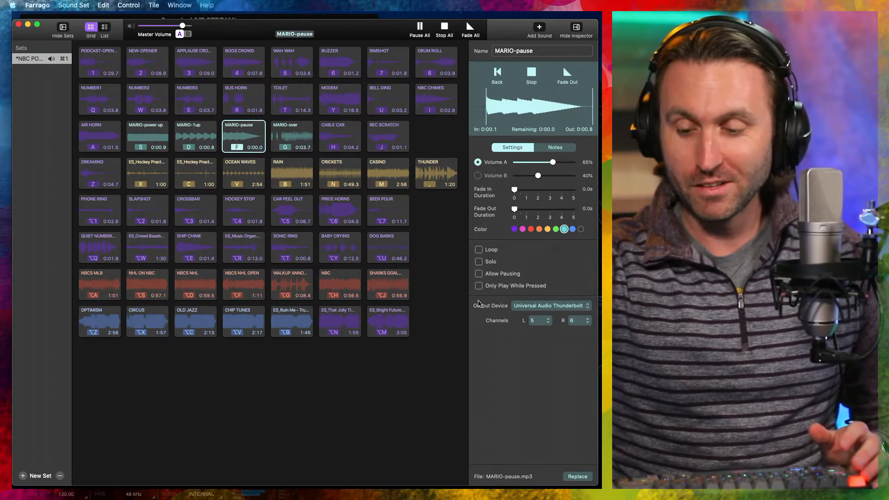
pyautogui.click(291, 136)
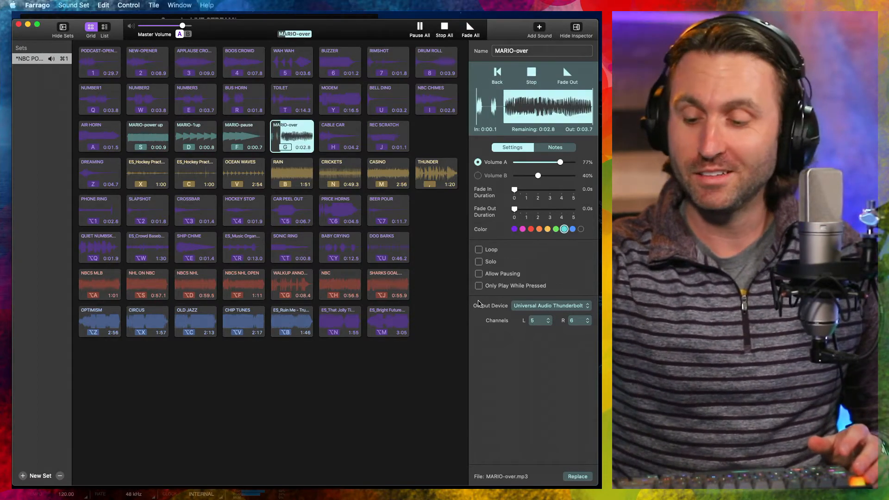
pyautogui.click(291, 136)
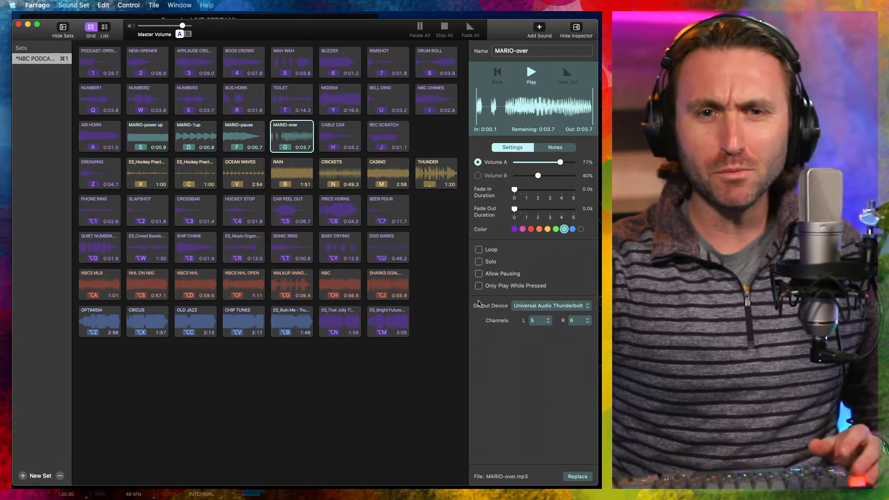
pyautogui.click(340, 136)
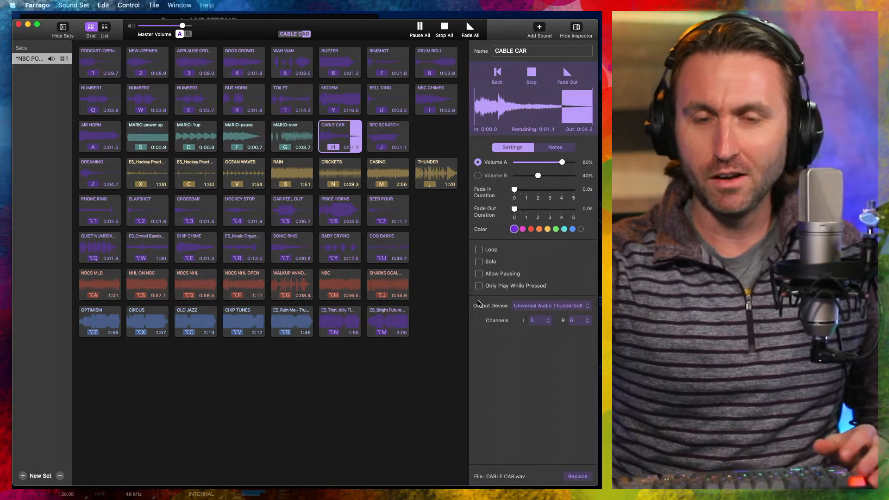
pyautogui.click(388, 136)
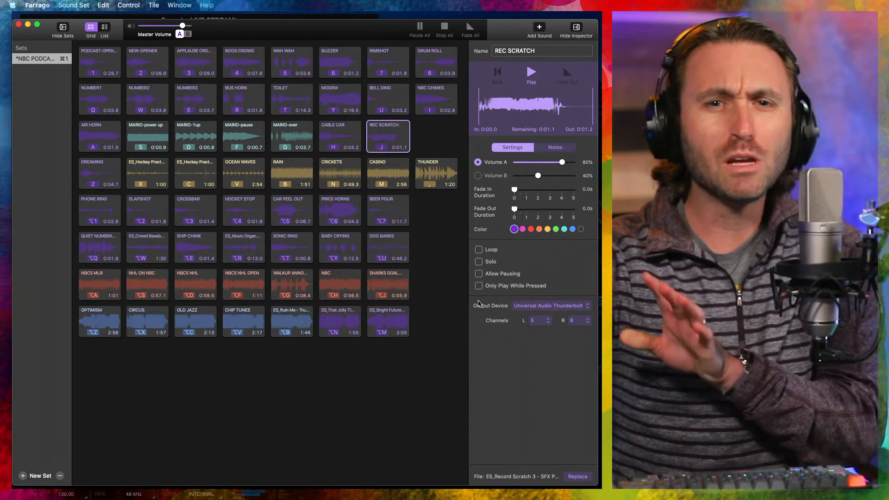
pyautogui.click(99, 173)
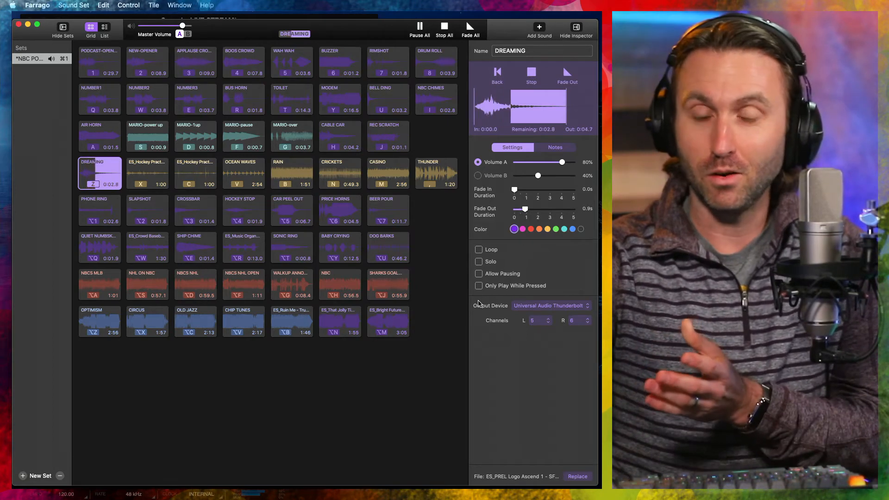
pyautogui.click(291, 210)
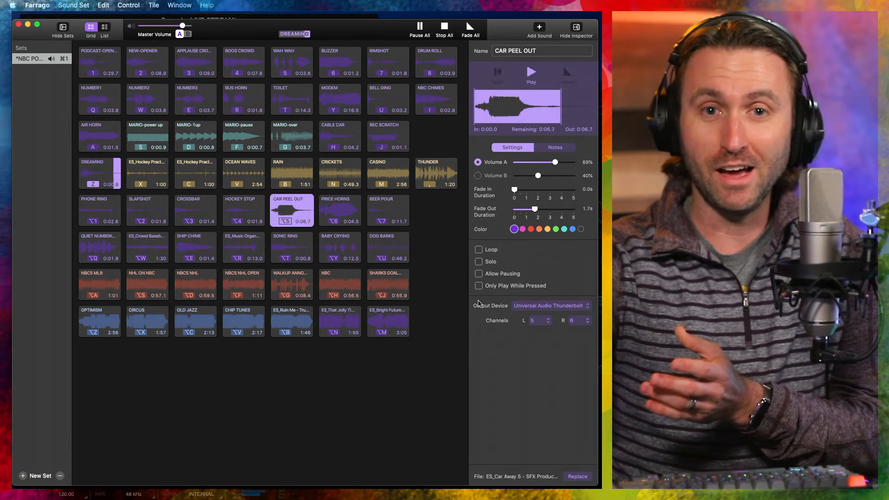
pyautogui.click(291, 211)
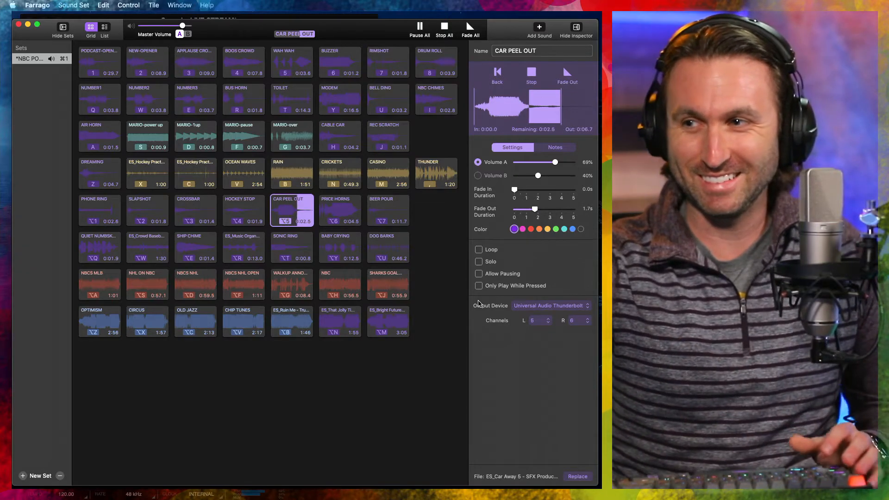
pyautogui.click(99, 210)
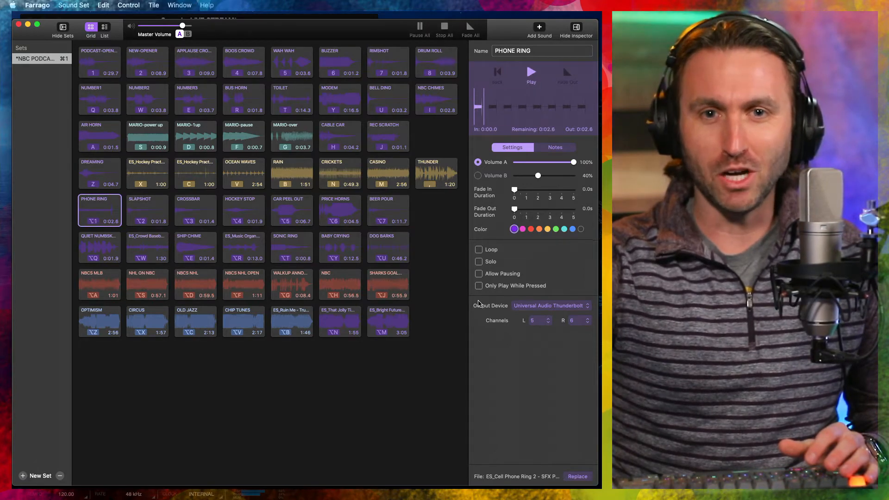
pyautogui.click(146, 210)
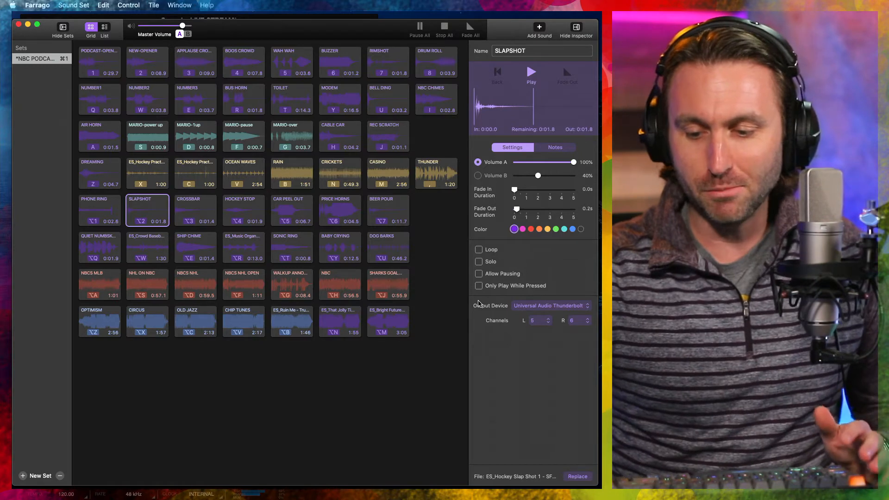
pyautogui.click(147, 172)
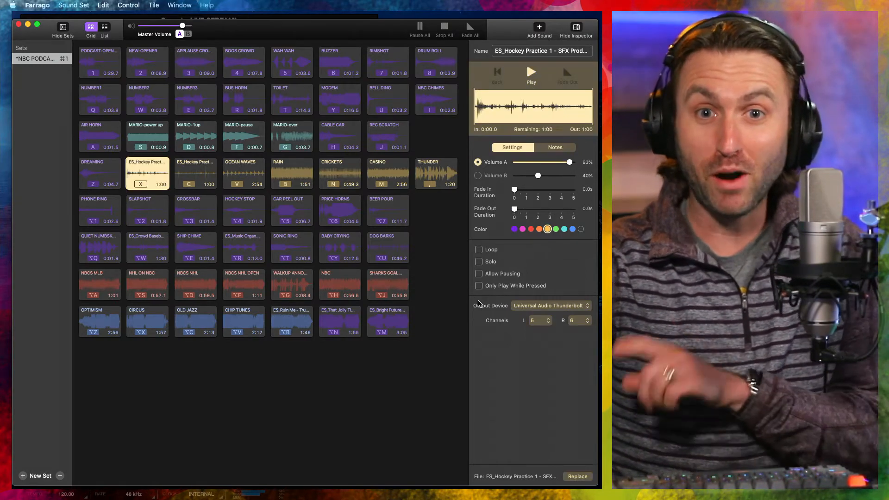
pyautogui.click(531, 72)
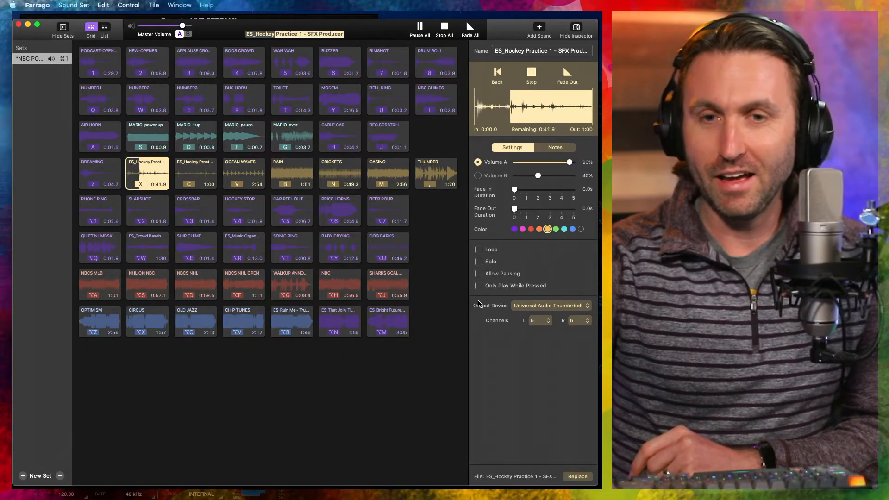
pyautogui.click(146, 210)
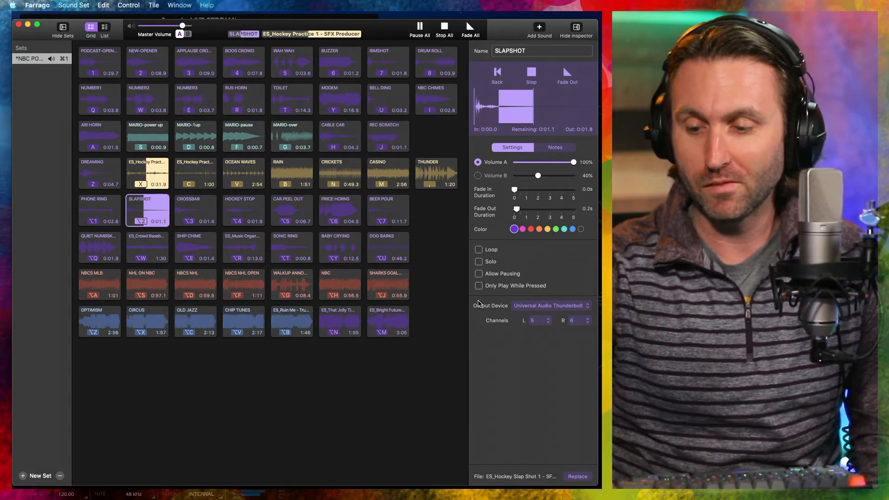
pyautogui.click(195, 209)
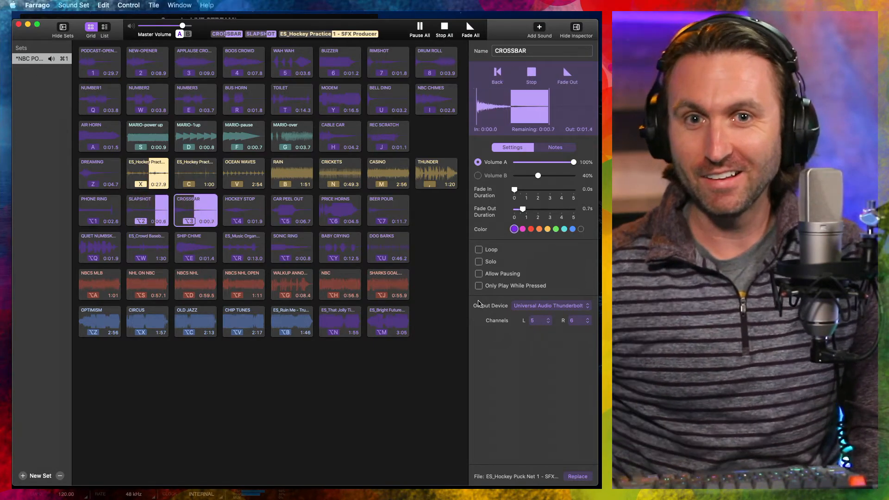
pyautogui.click(147, 210)
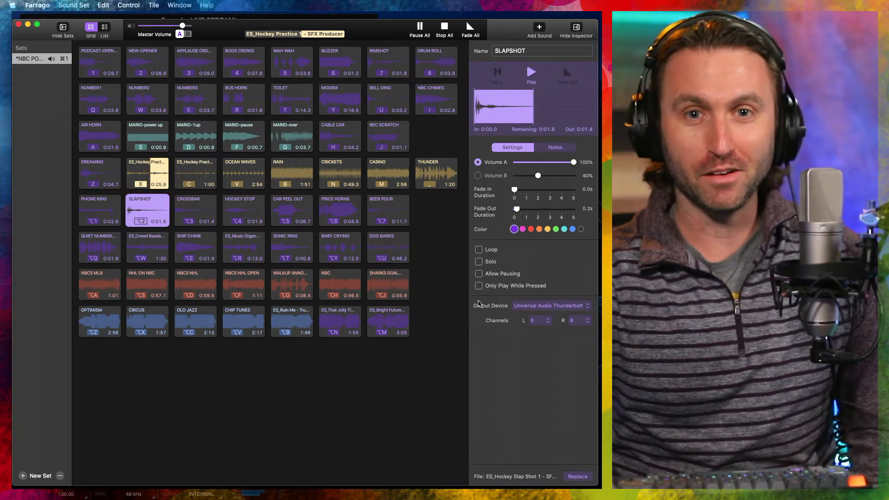
pyautogui.click(195, 210)
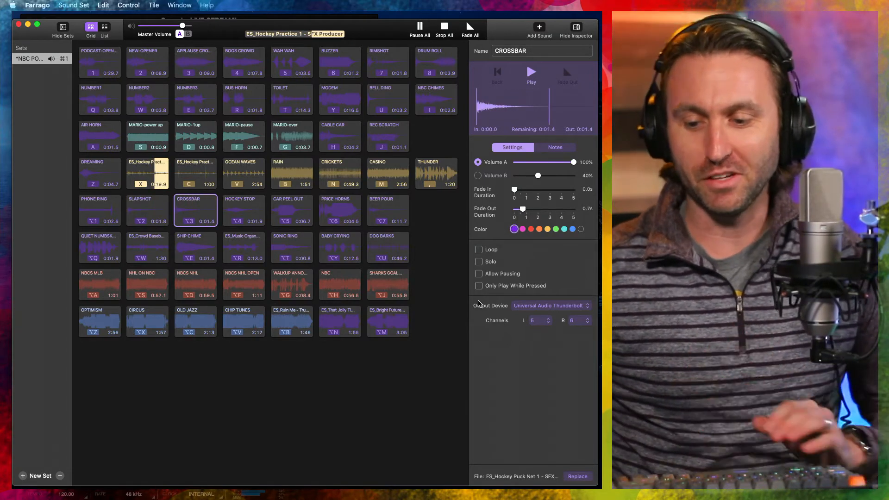
pyautogui.click(147, 173)
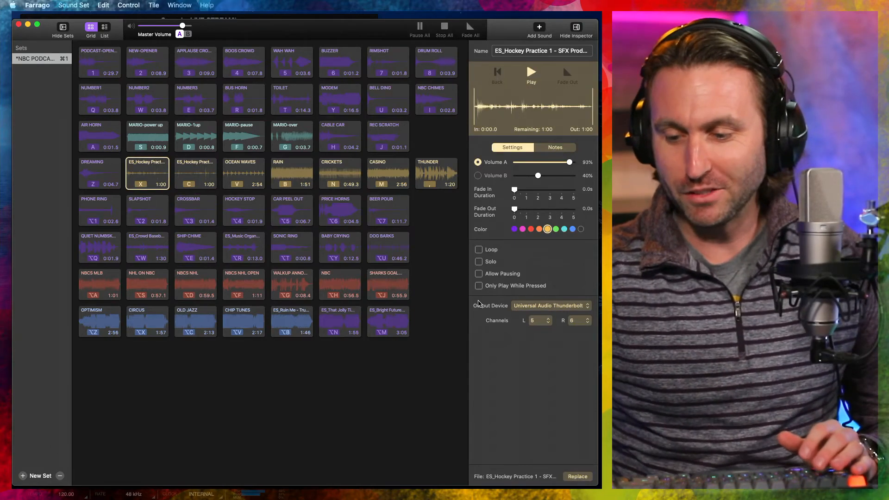
pyautogui.click(291, 172)
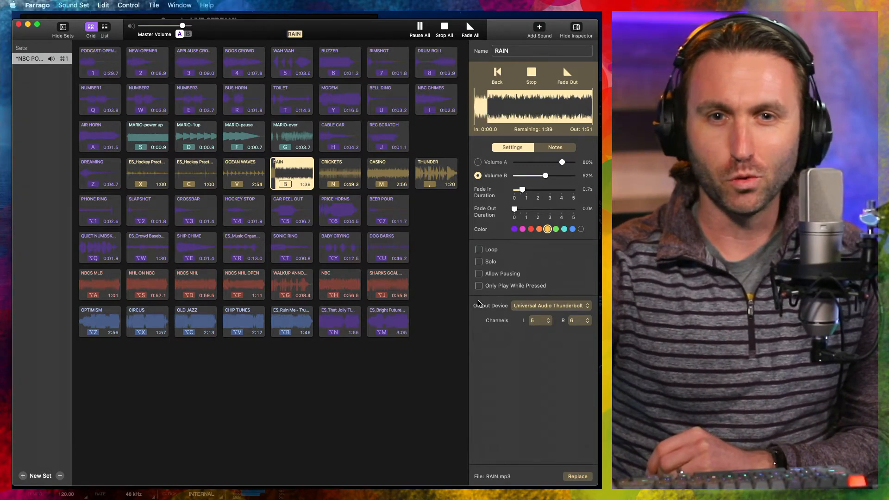
pyautogui.click(436, 174)
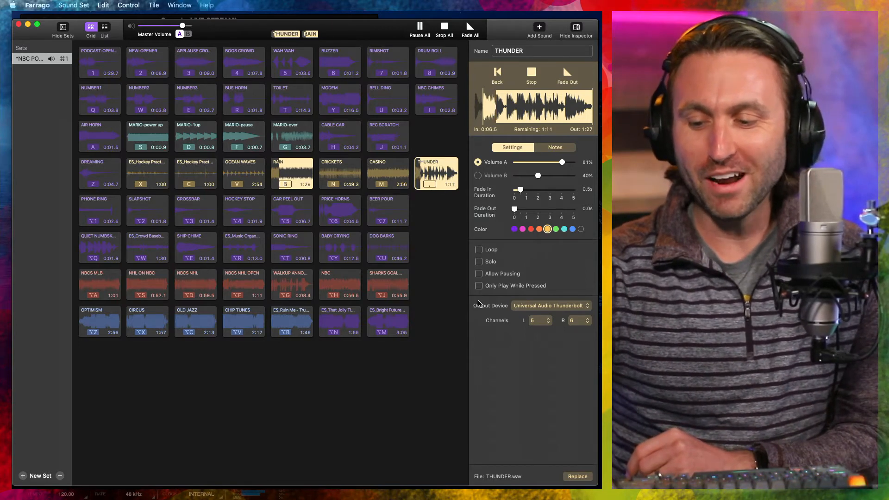
pyautogui.click(291, 172)
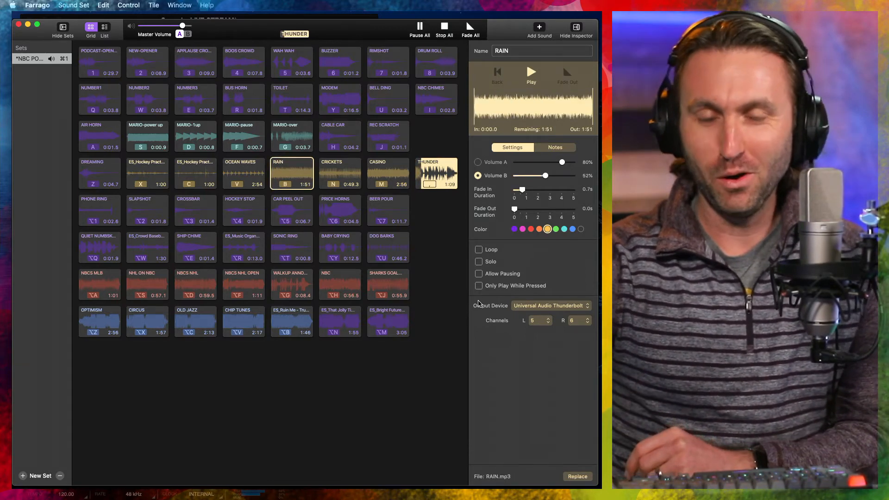
pyautogui.click(146, 173)
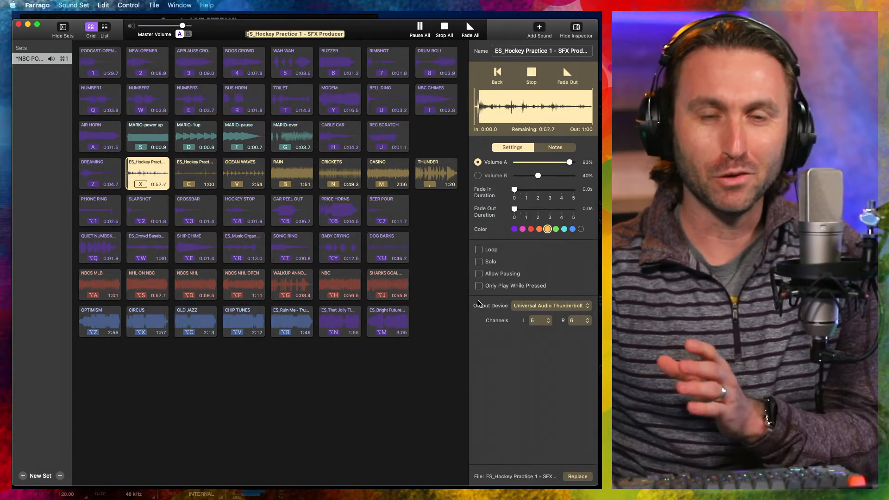
pyautogui.click(243, 210)
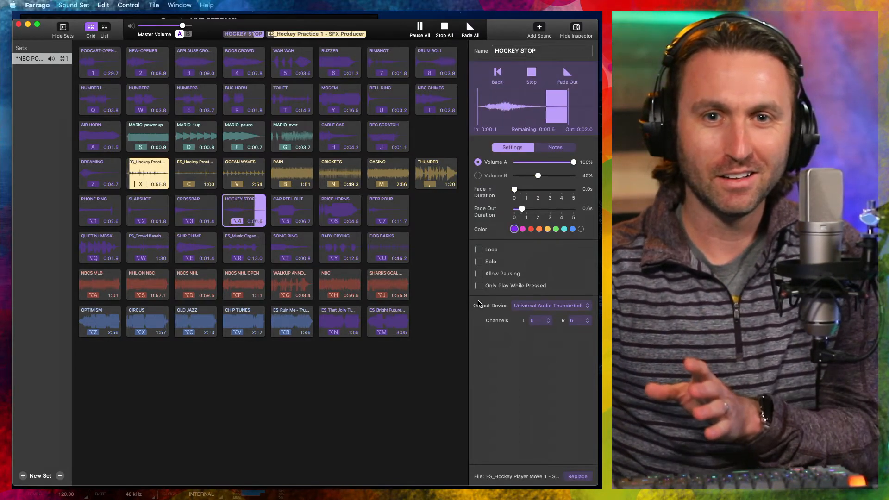
pyautogui.click(243, 210)
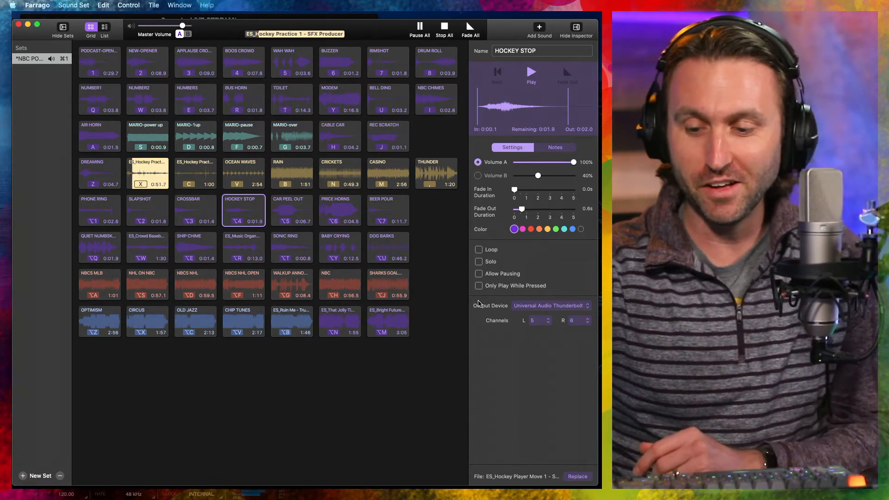
pyautogui.click(147, 173)
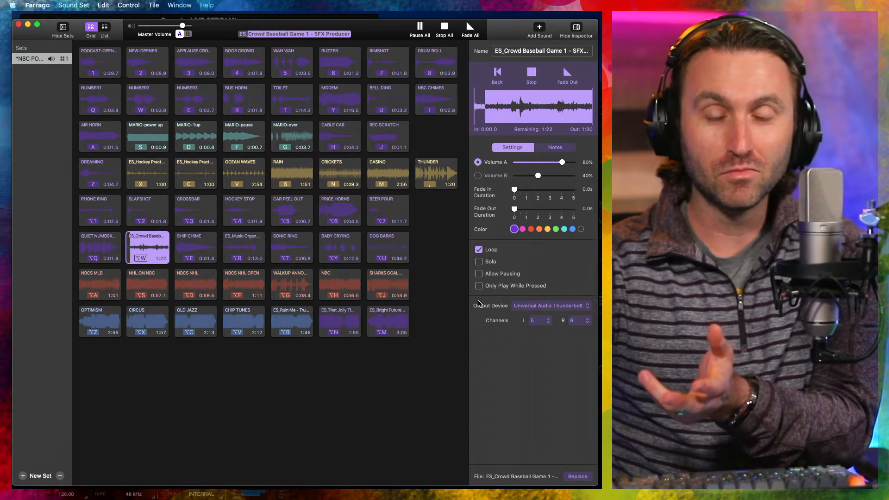
pyautogui.click(243, 247)
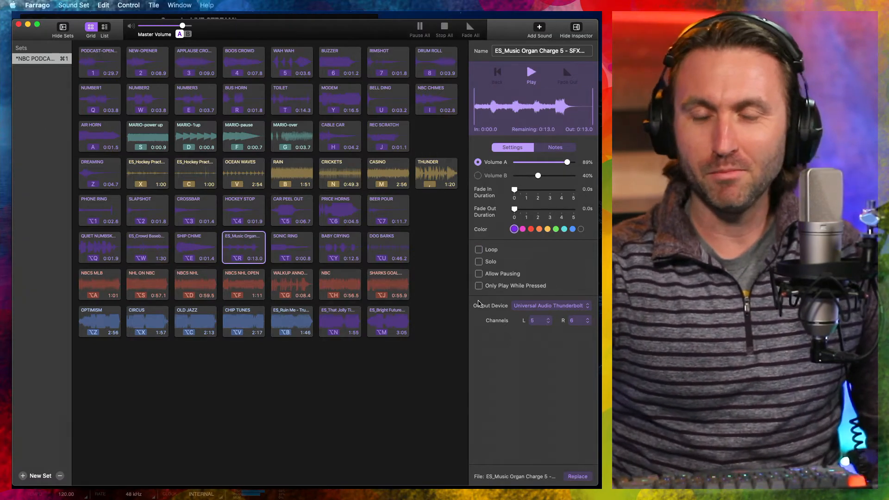
pyautogui.click(388, 173)
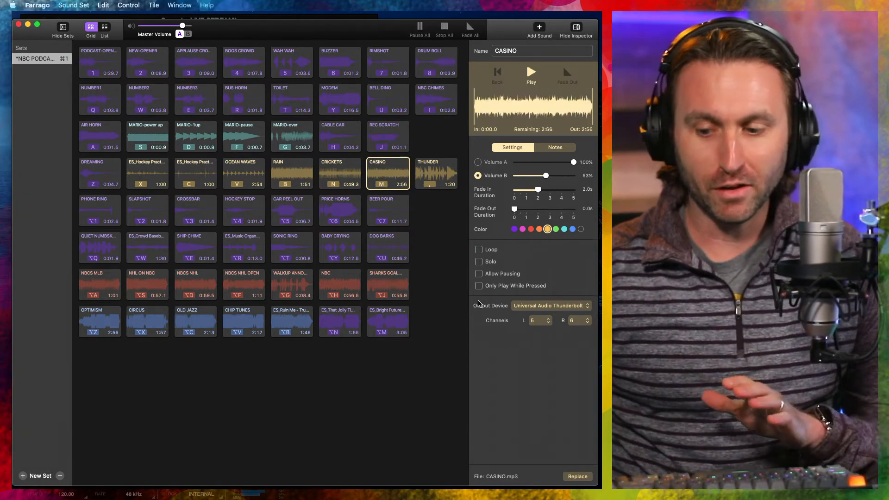
pyautogui.click(435, 173)
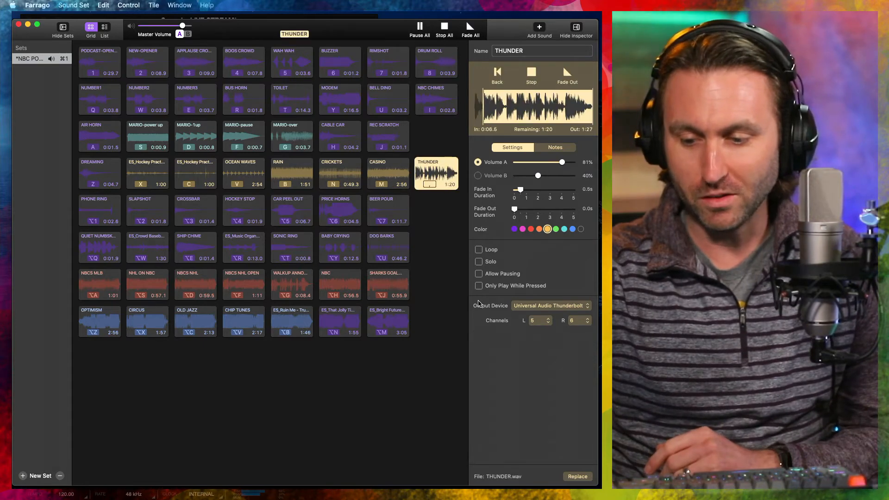
pyautogui.click(339, 173)
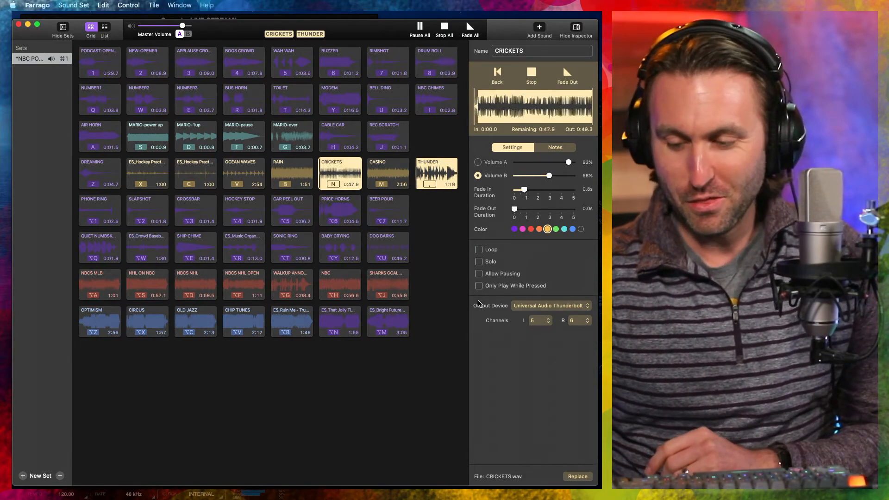
pyautogui.click(387, 170)
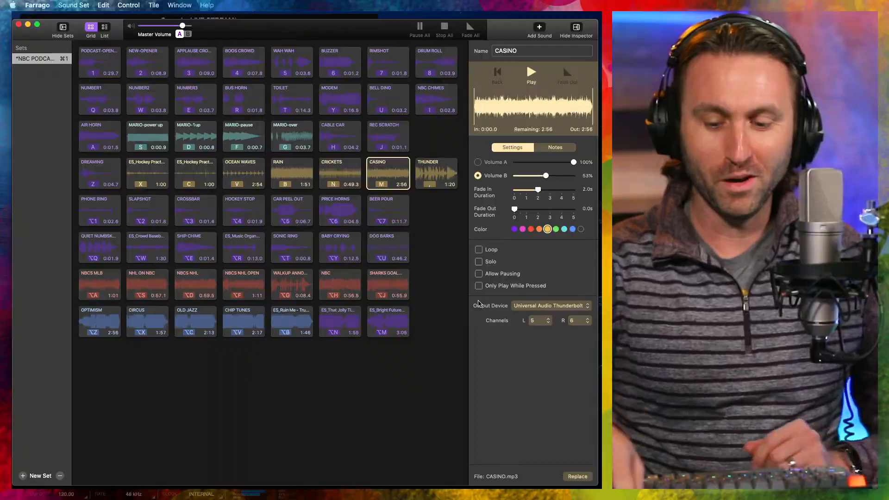
pyautogui.click(99, 248)
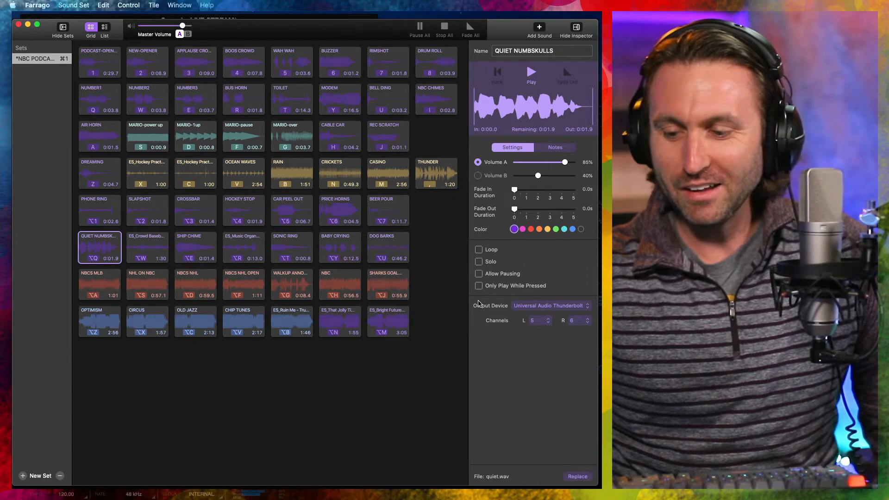
pyautogui.click(243, 173)
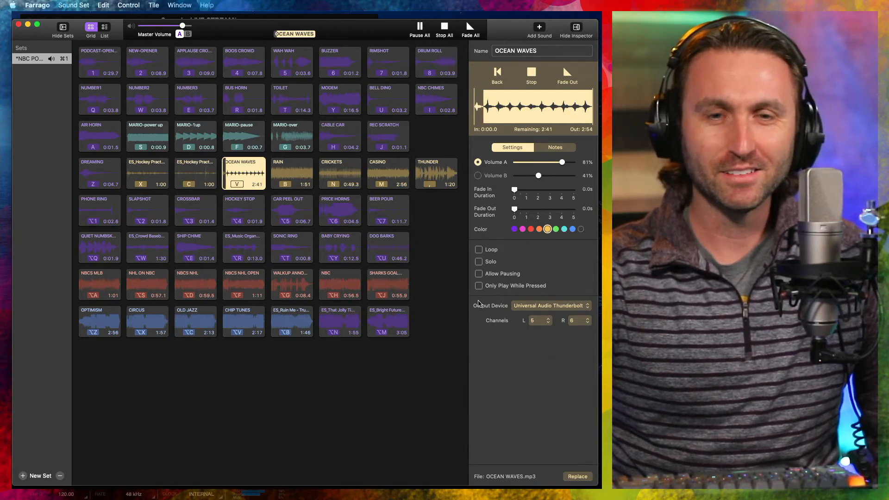
pyautogui.click(531, 71)
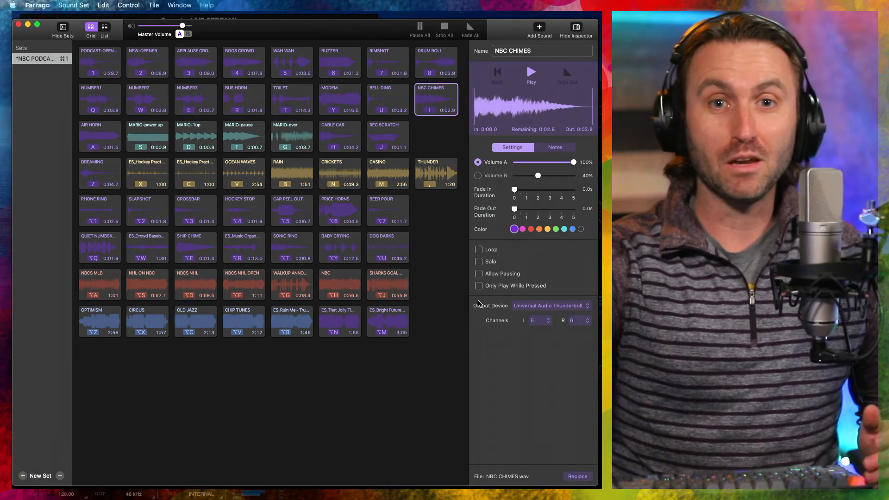
pyautogui.click(99, 285)
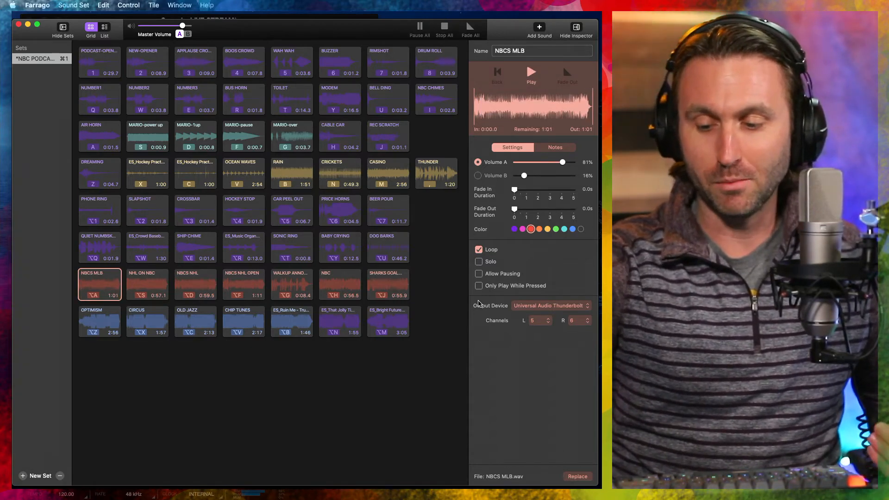
pyautogui.click(195, 284)
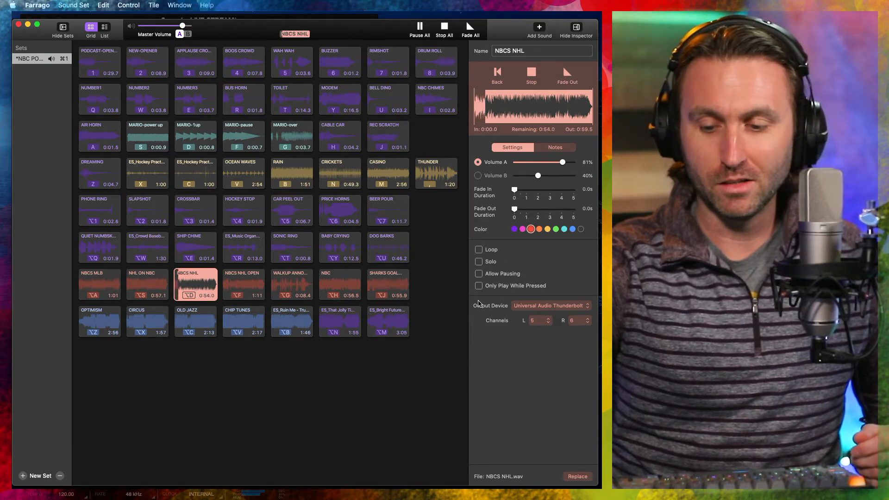
pyautogui.click(531, 75)
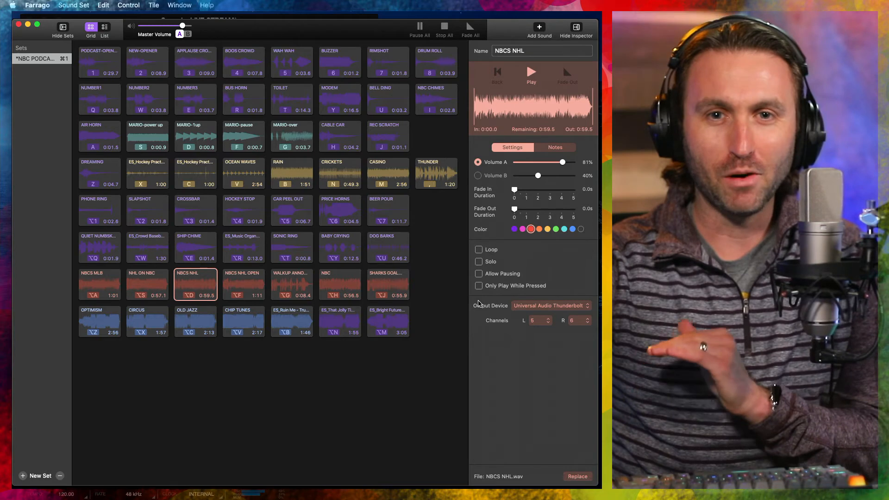
pyautogui.click(291, 321)
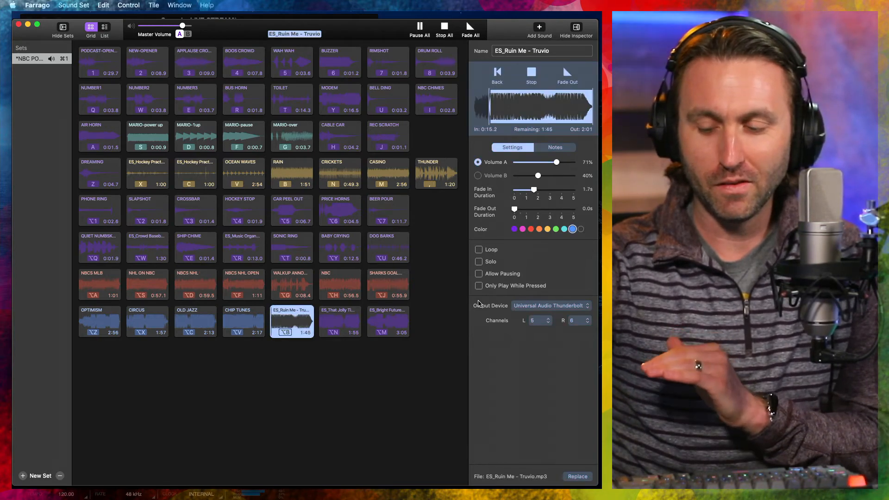
pyautogui.click(291, 284)
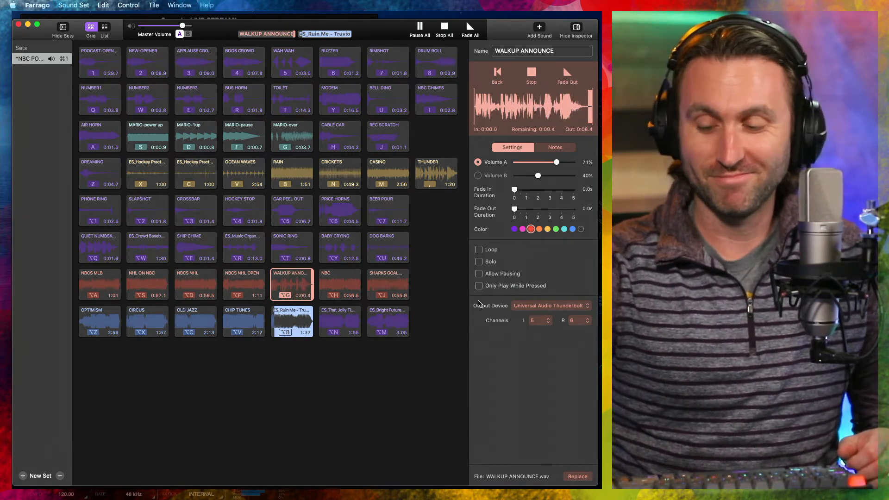
pyautogui.click(292, 322)
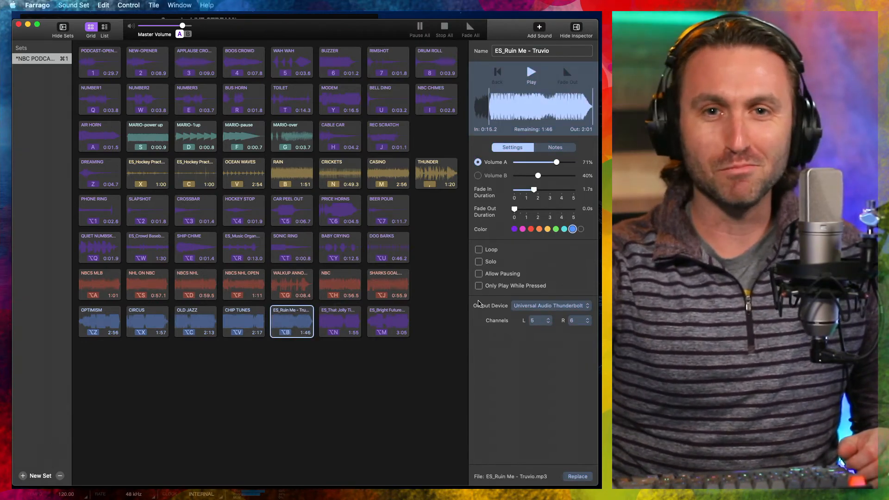
pyautogui.click(243, 322)
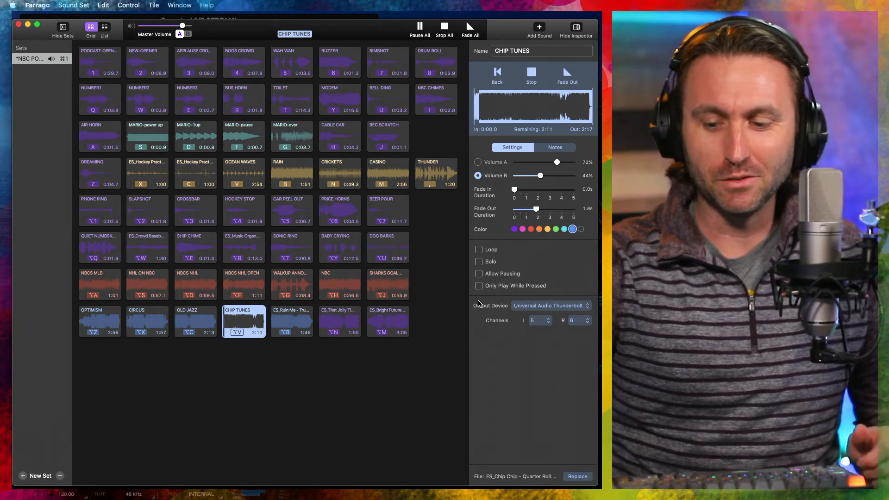
pyautogui.click(195, 321)
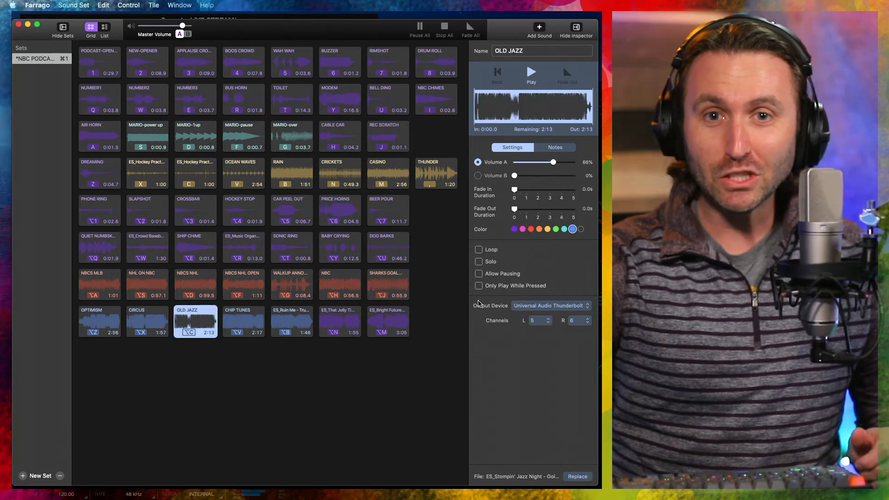
pyautogui.click(530, 74)
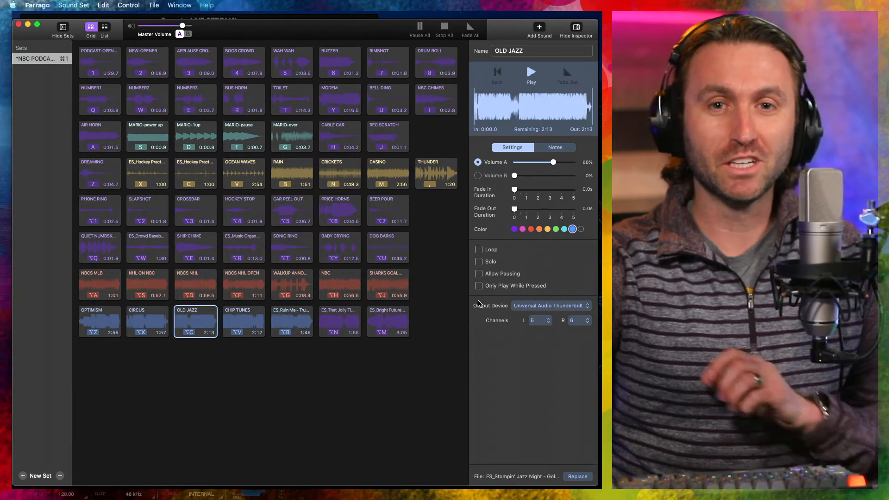
pyautogui.click(147, 321)
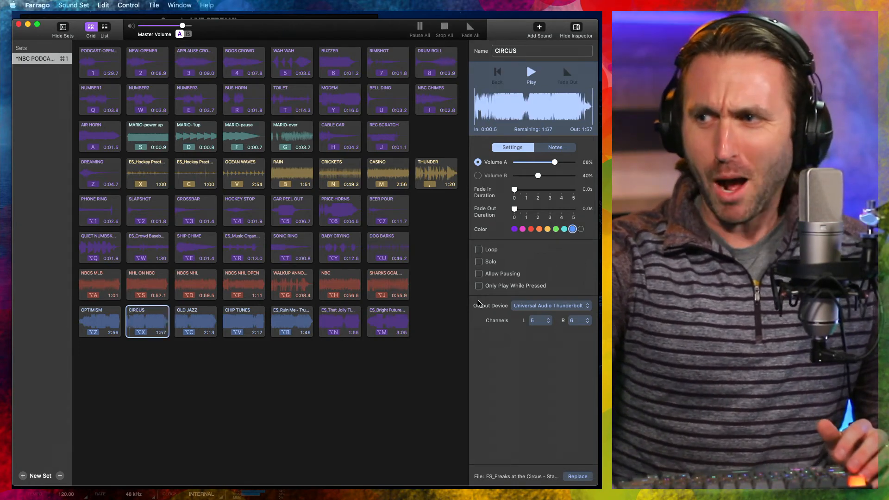
pyautogui.click(99, 323)
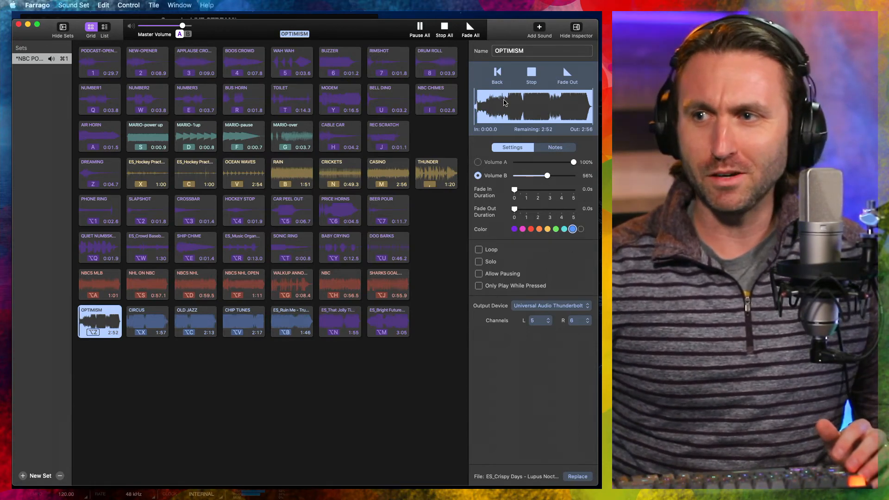
pyautogui.click(511, 107)
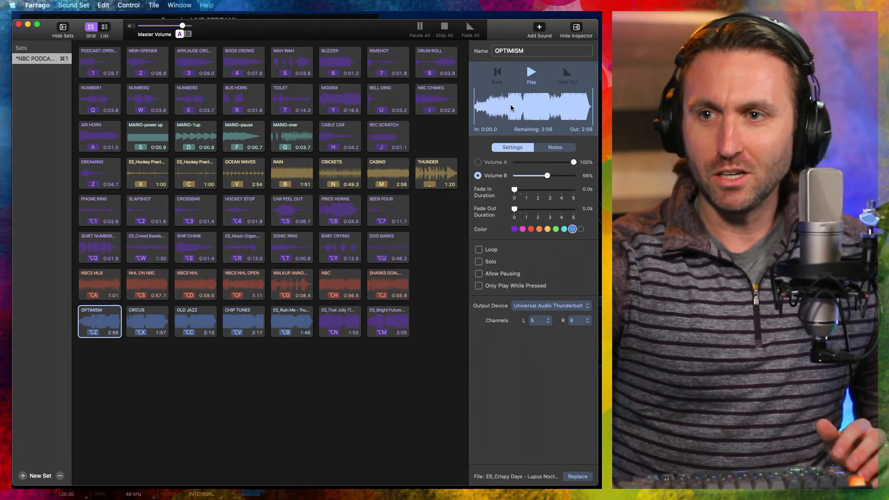
pyautogui.click(388, 210)
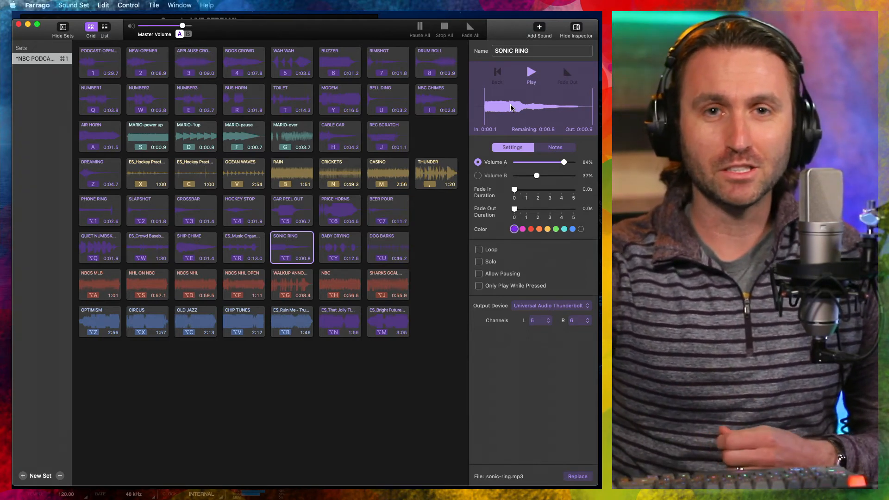
pyautogui.click(340, 247)
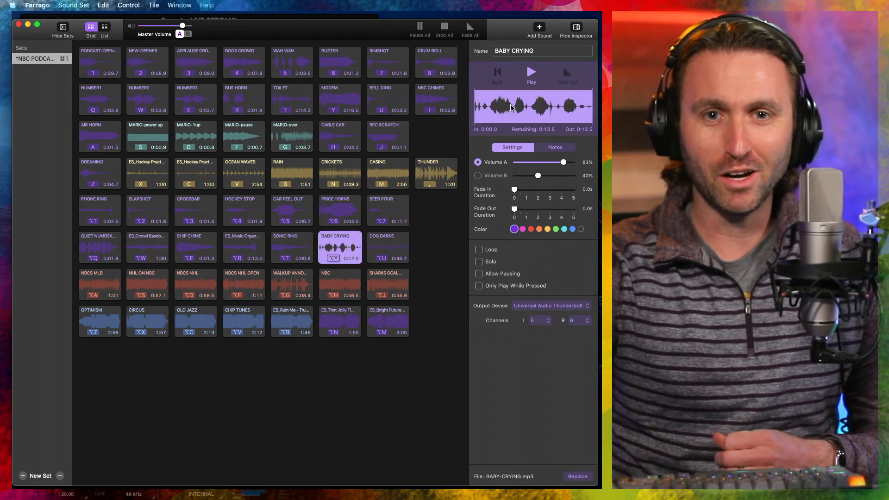
pyautogui.click(530, 72)
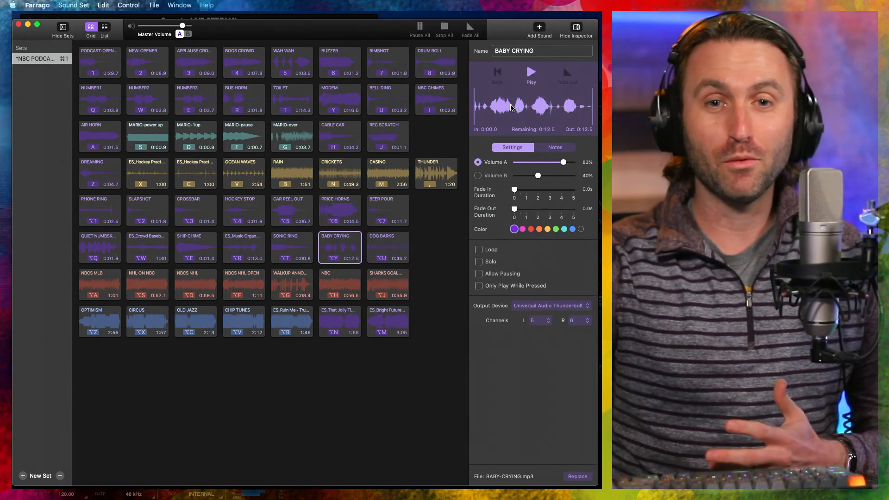
pyautogui.click(388, 247)
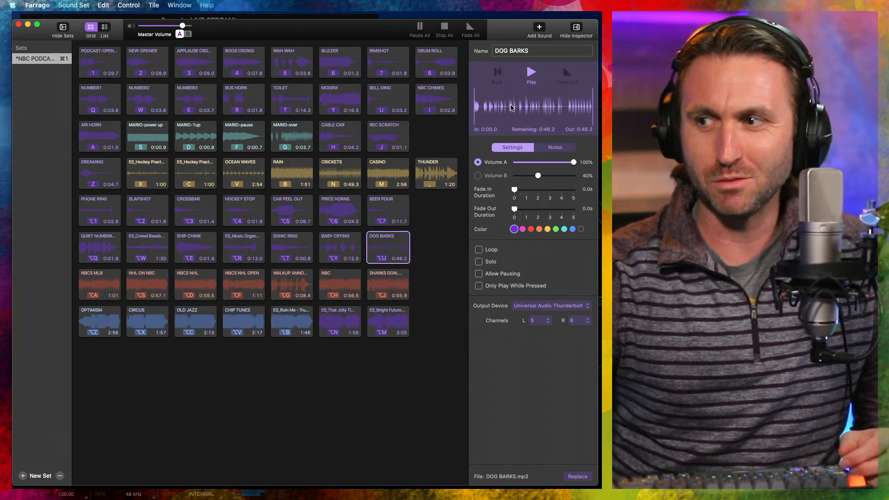
pyautogui.click(339, 99)
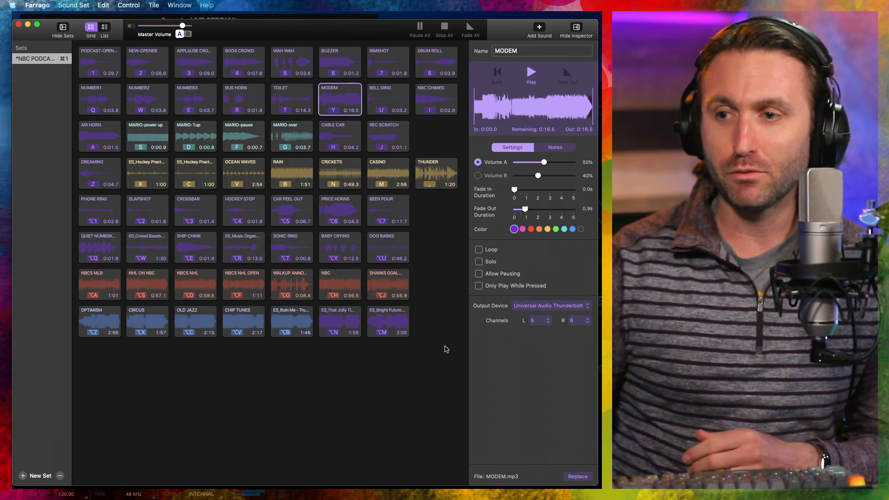
pyautogui.moveTo(442, 308)
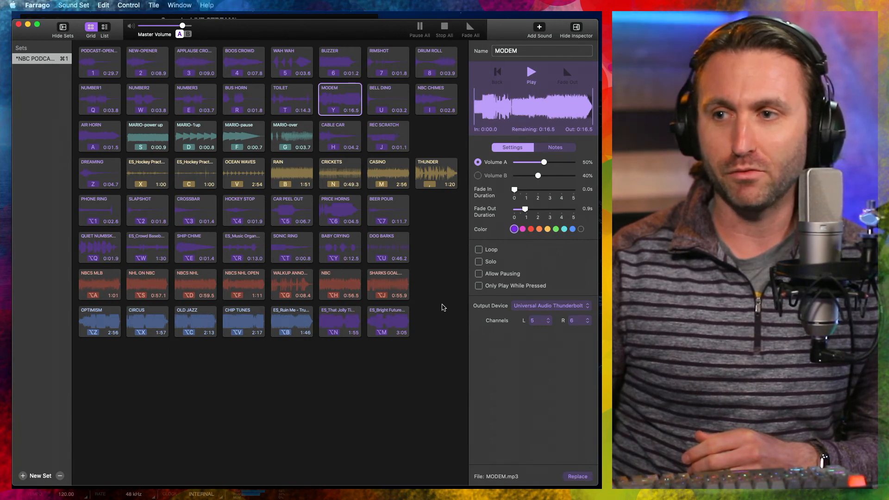
pyautogui.moveTo(193, 359)
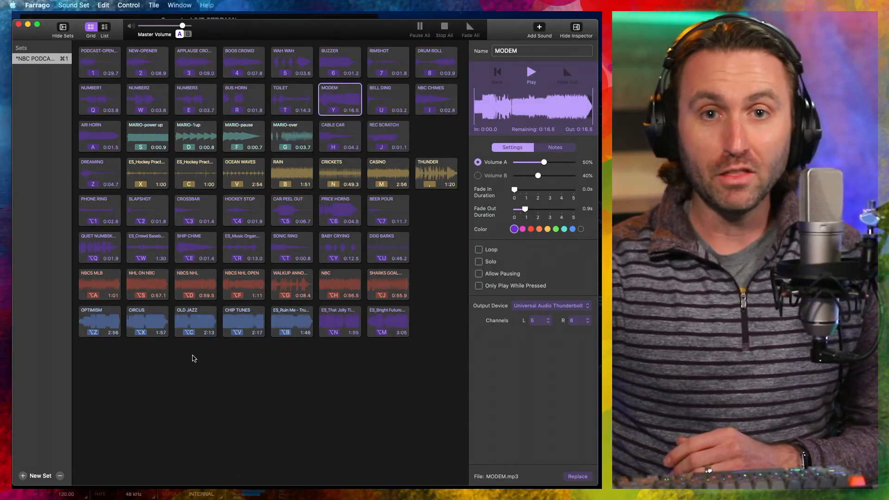
pyautogui.click(340, 210)
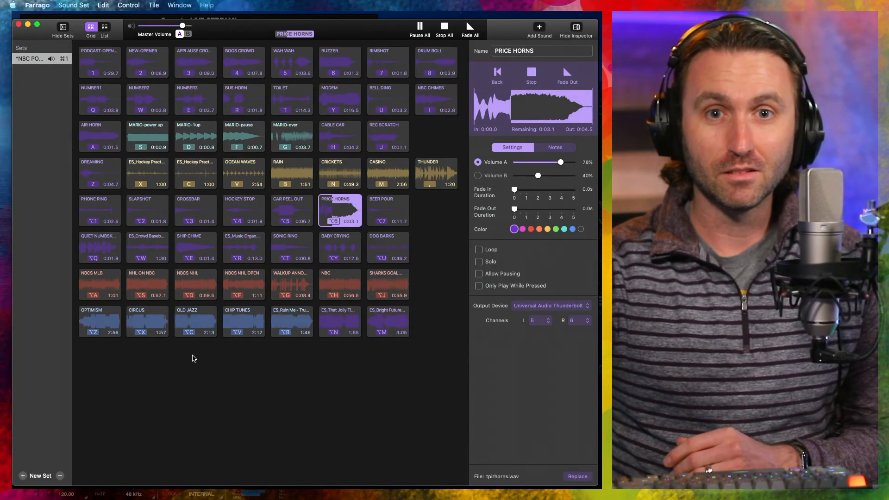